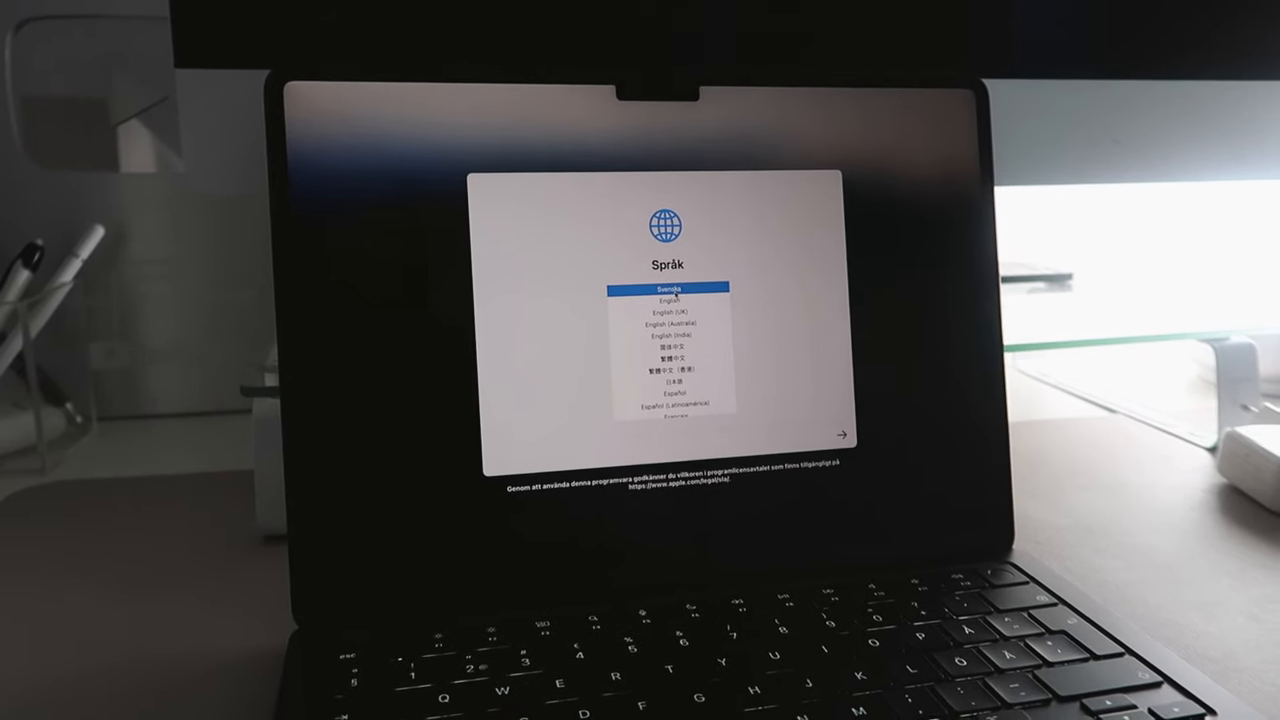
- Choose English as the Mac's language and enter the Vision accessibility options
click(660, 298)
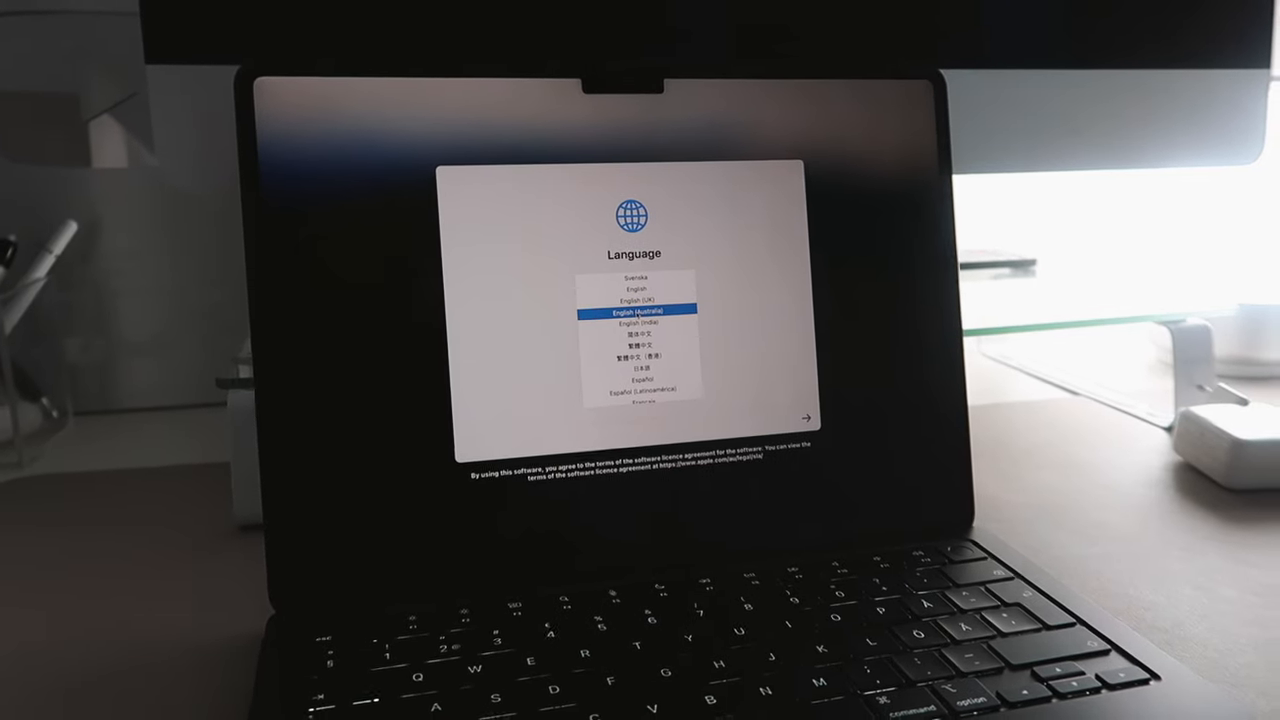
click(808, 418)
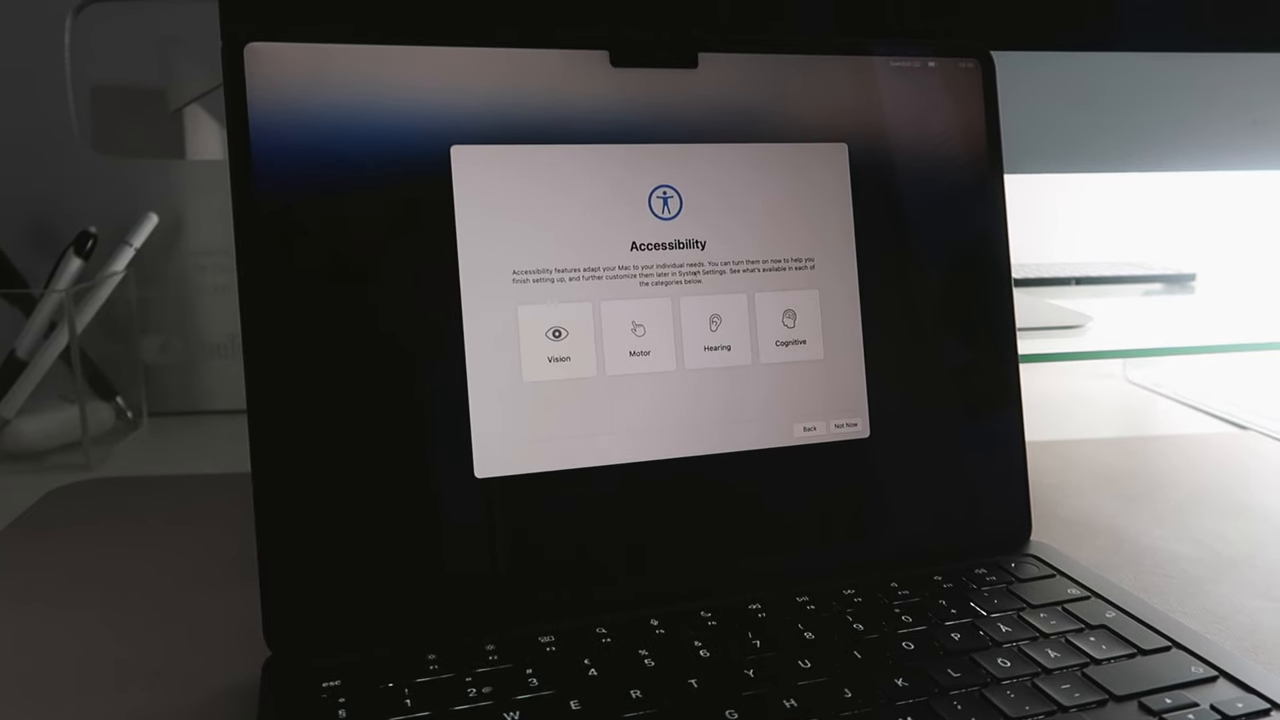
click(560, 340)
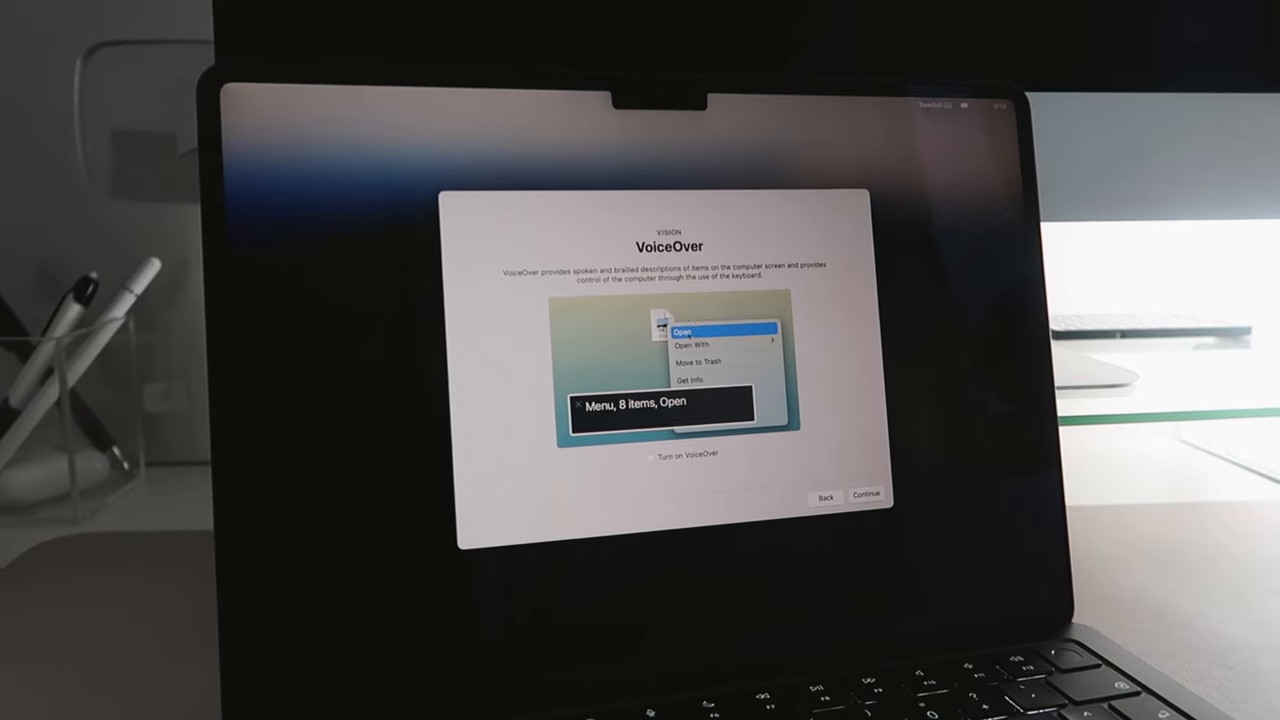
- Continue past VoiceOver, Accessibility Keyboard and Closed Captions without setting them up
click(866, 494)
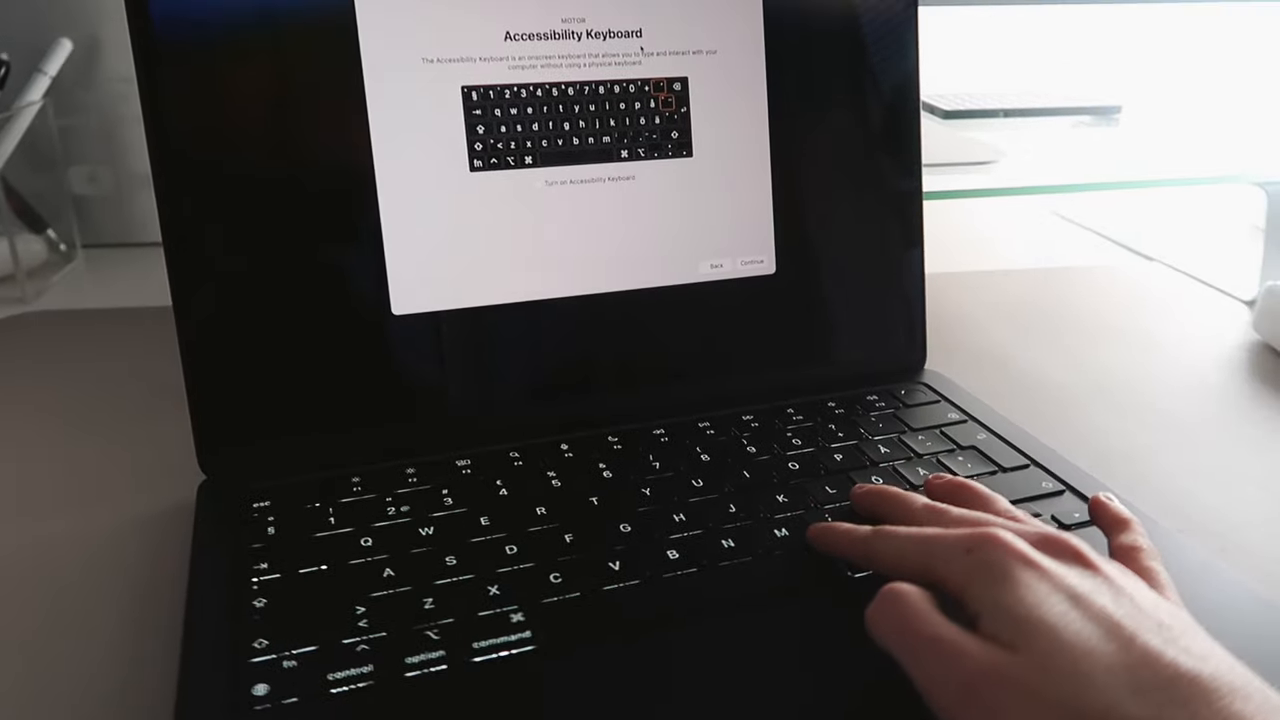
click(752, 262)
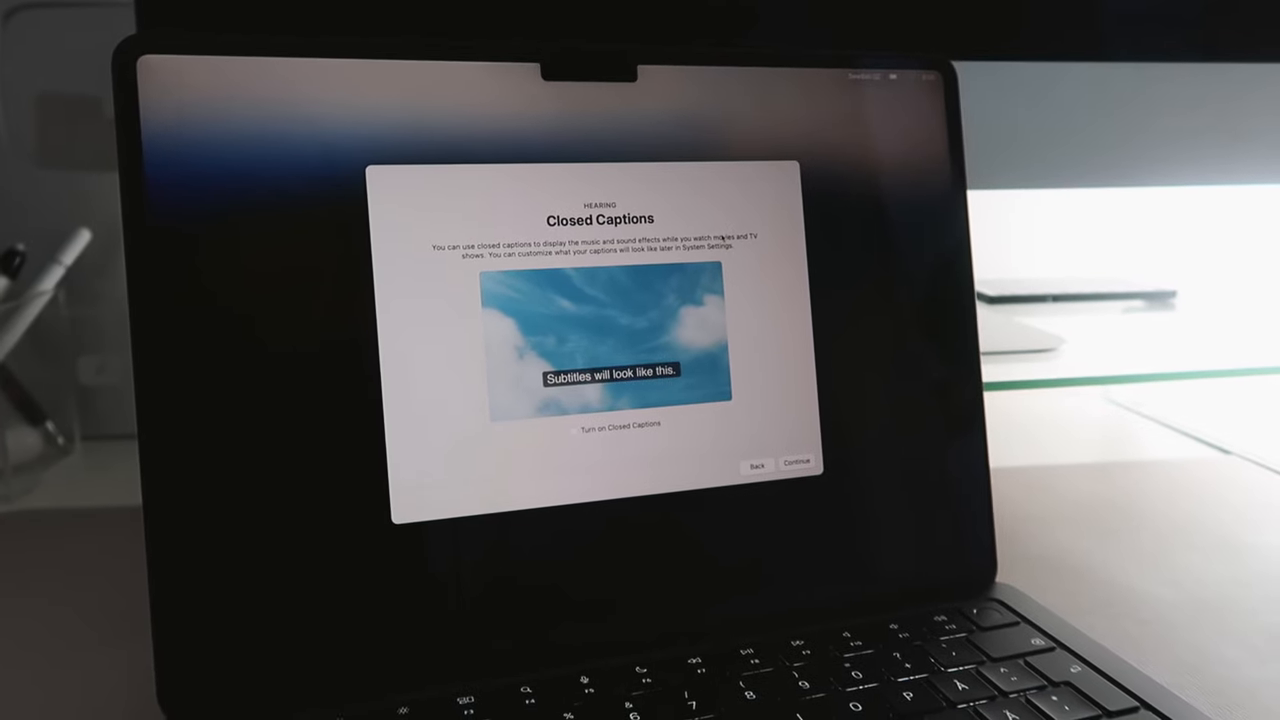
click(796, 462)
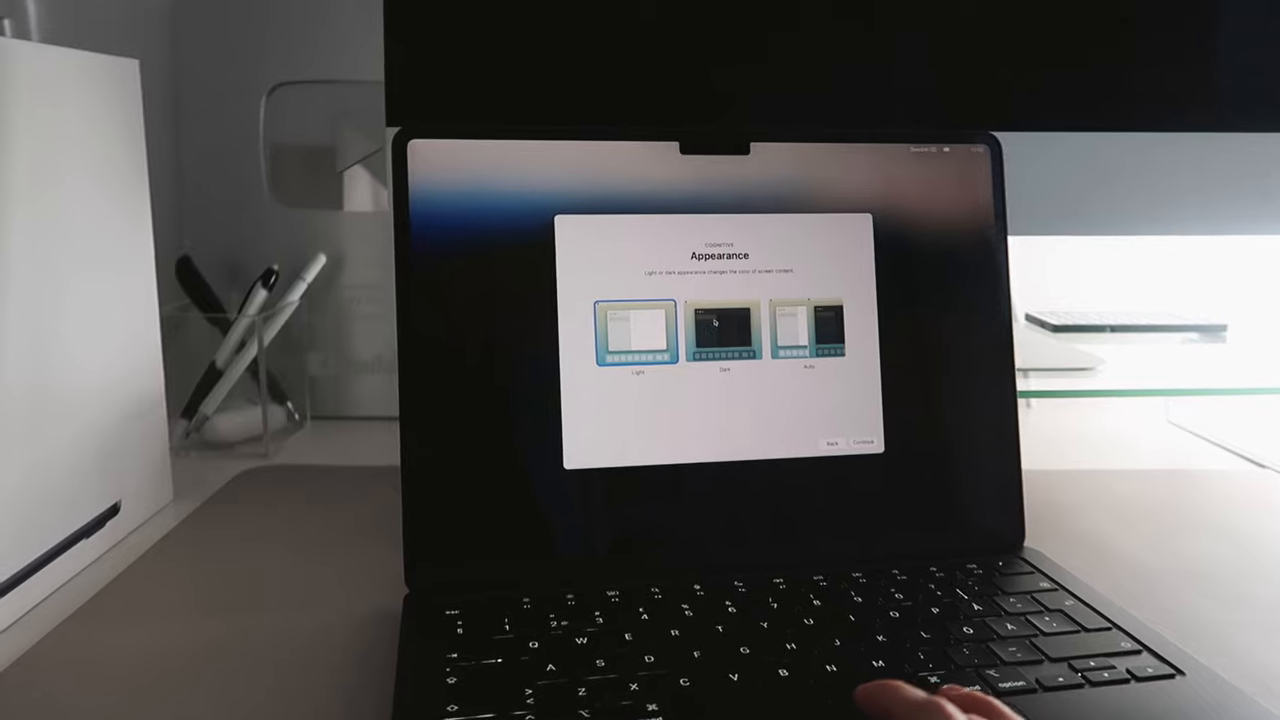
- Set the Mac's appearance to Dark and continue to Software Update
click(720, 336)
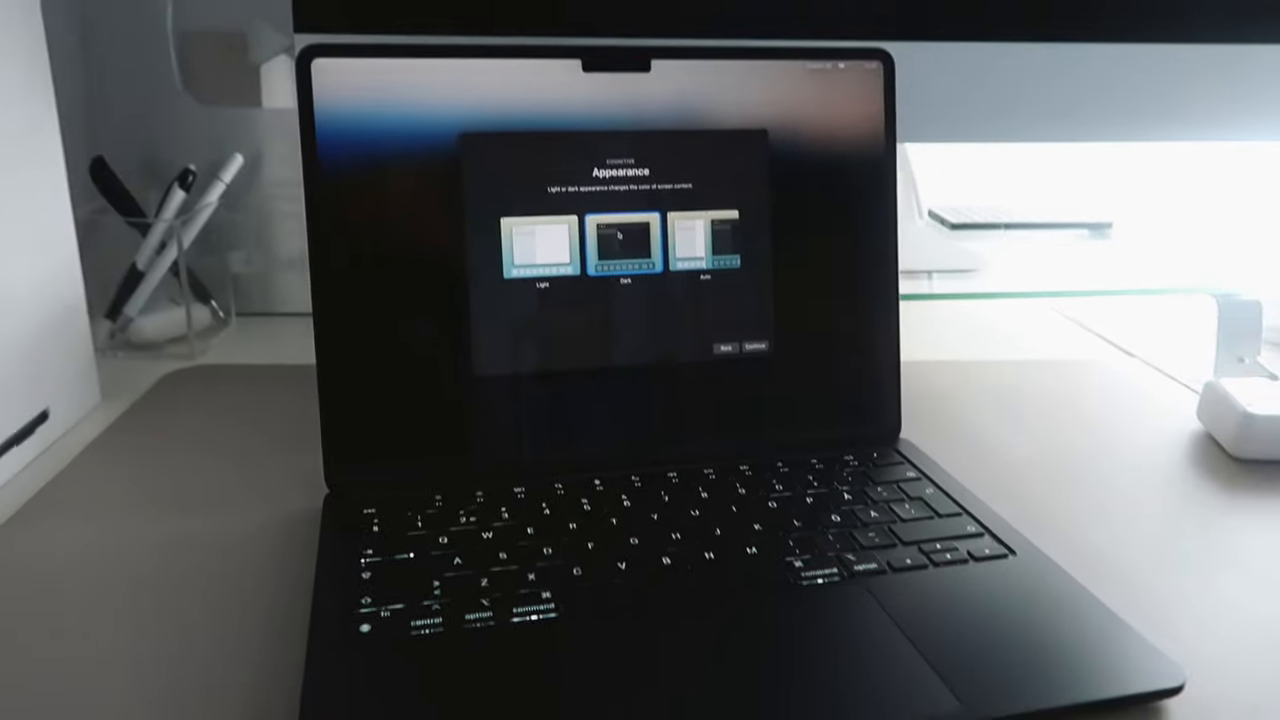
click(754, 346)
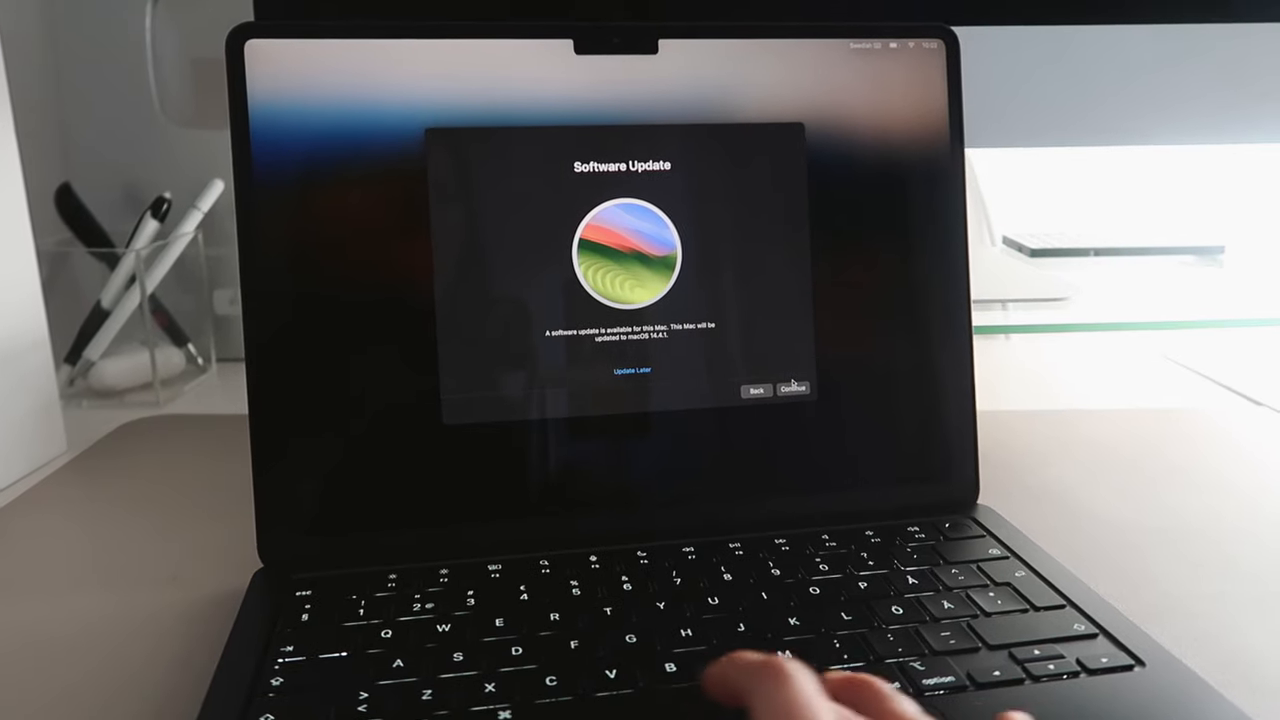
- Skip Software Update, Data & Privacy, Migration Assistant and Apple ID sign-in to reach the account form
click(792, 388)
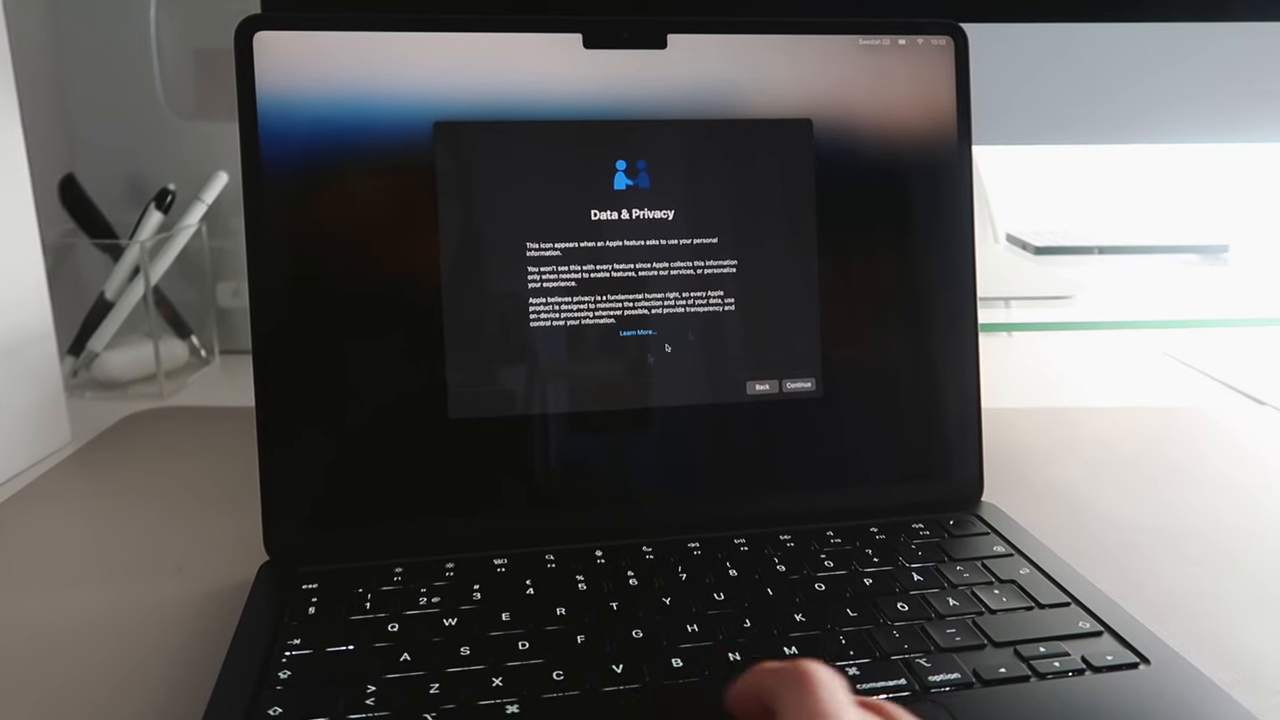
click(798, 384)
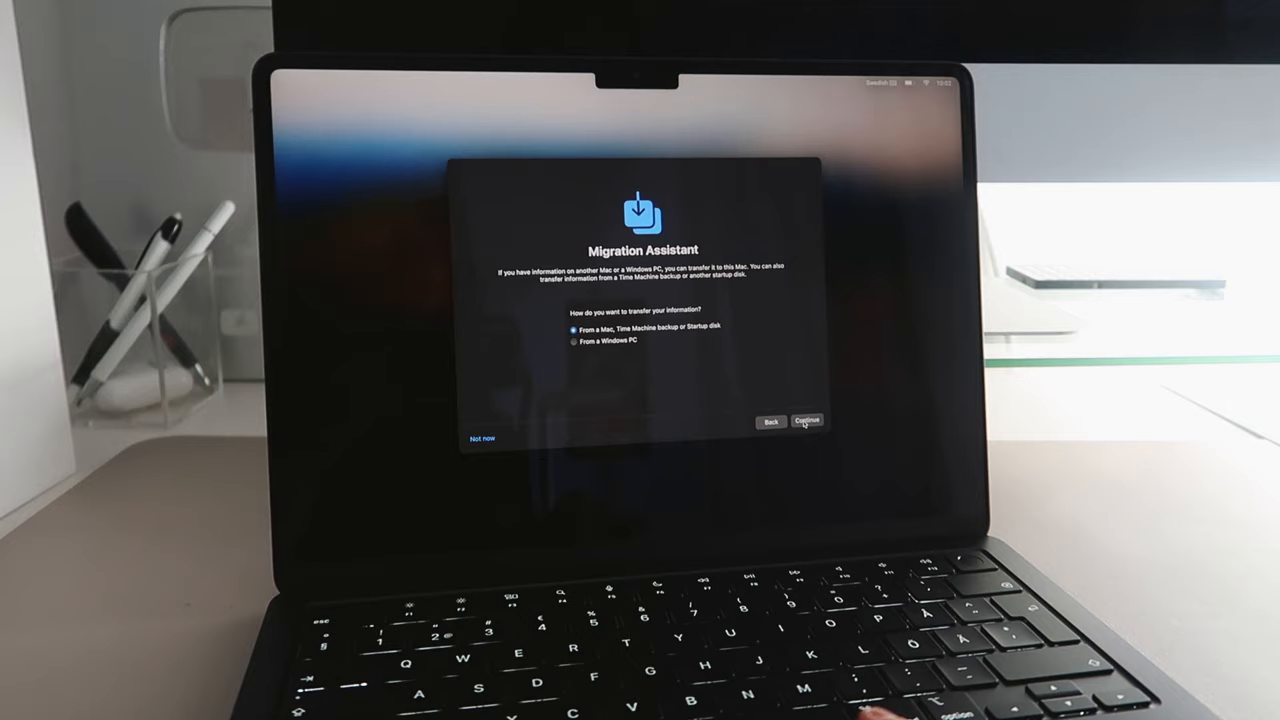
click(806, 420)
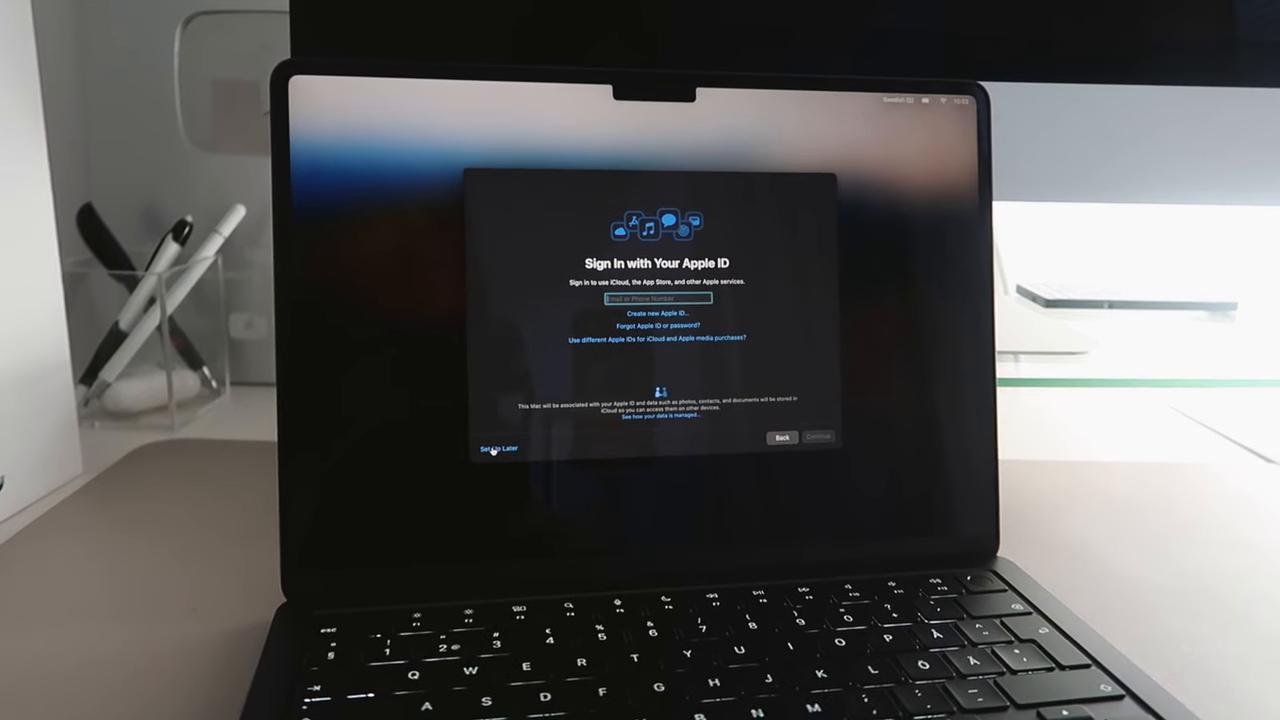
click(494, 450)
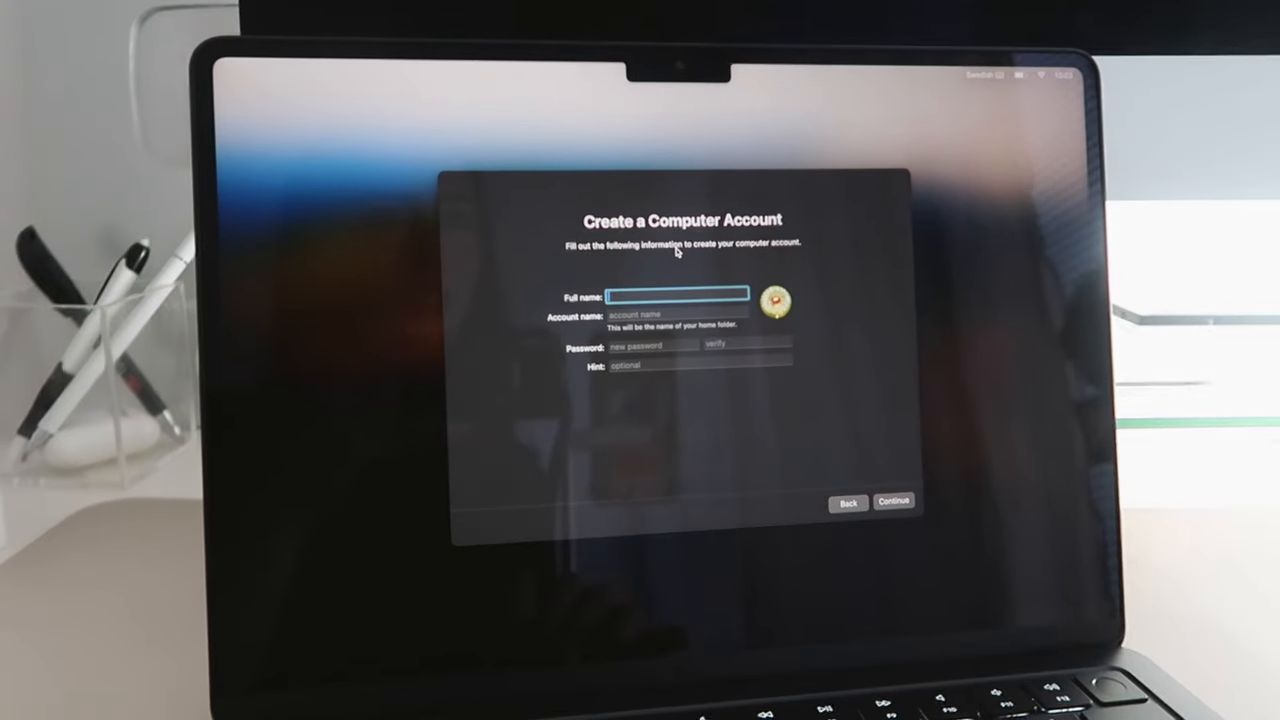
click(892, 500)
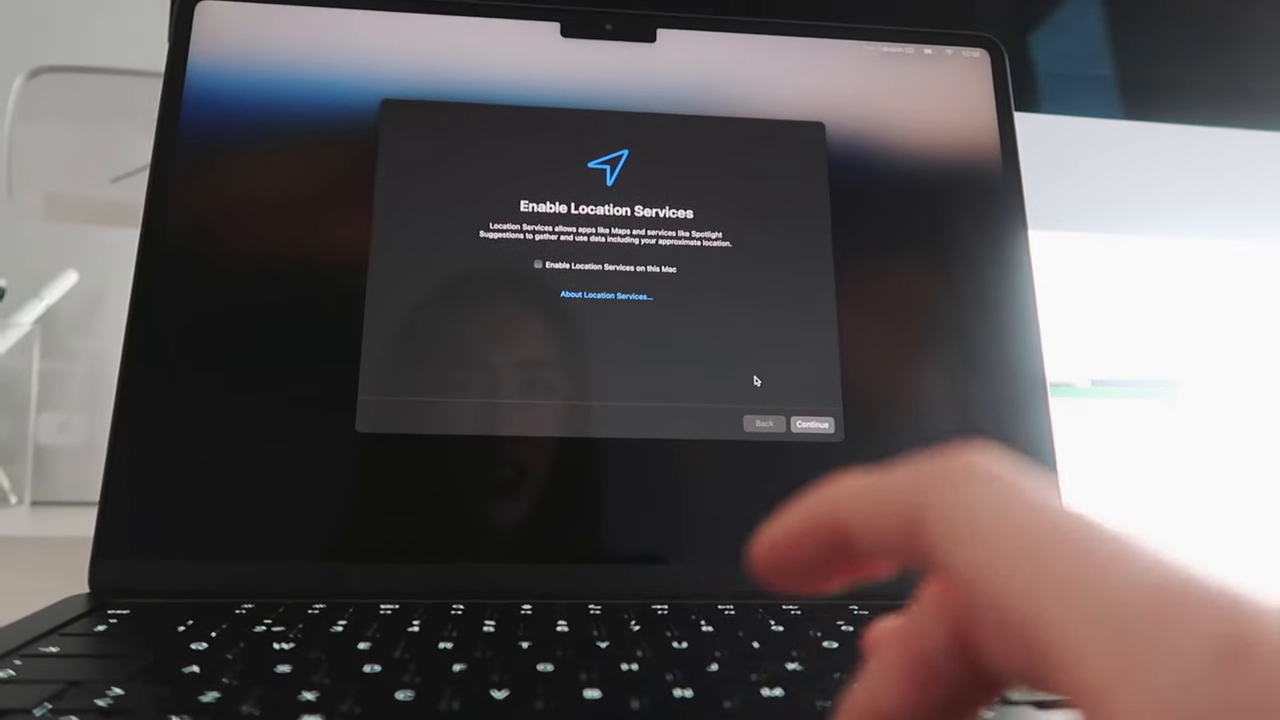
- Continue past Location Services and time zone, postpone Screen Time and keep Ask Siri enabled
click(812, 424)
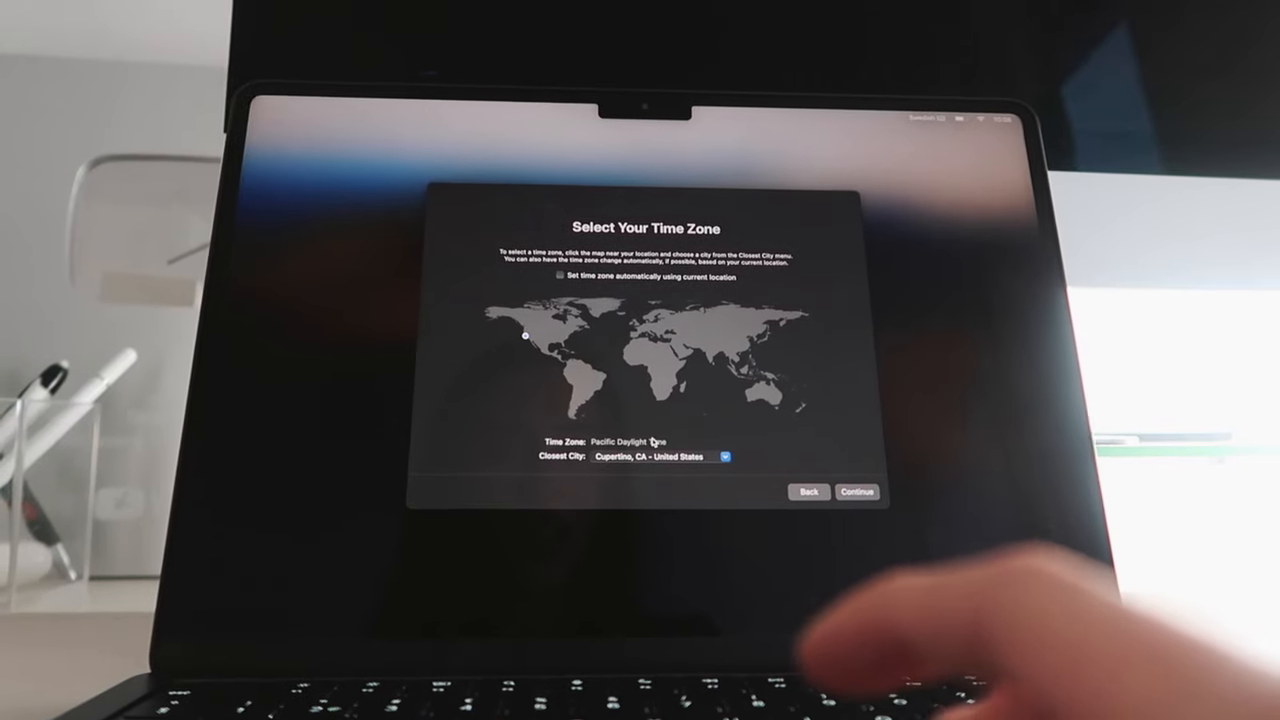
click(856, 492)
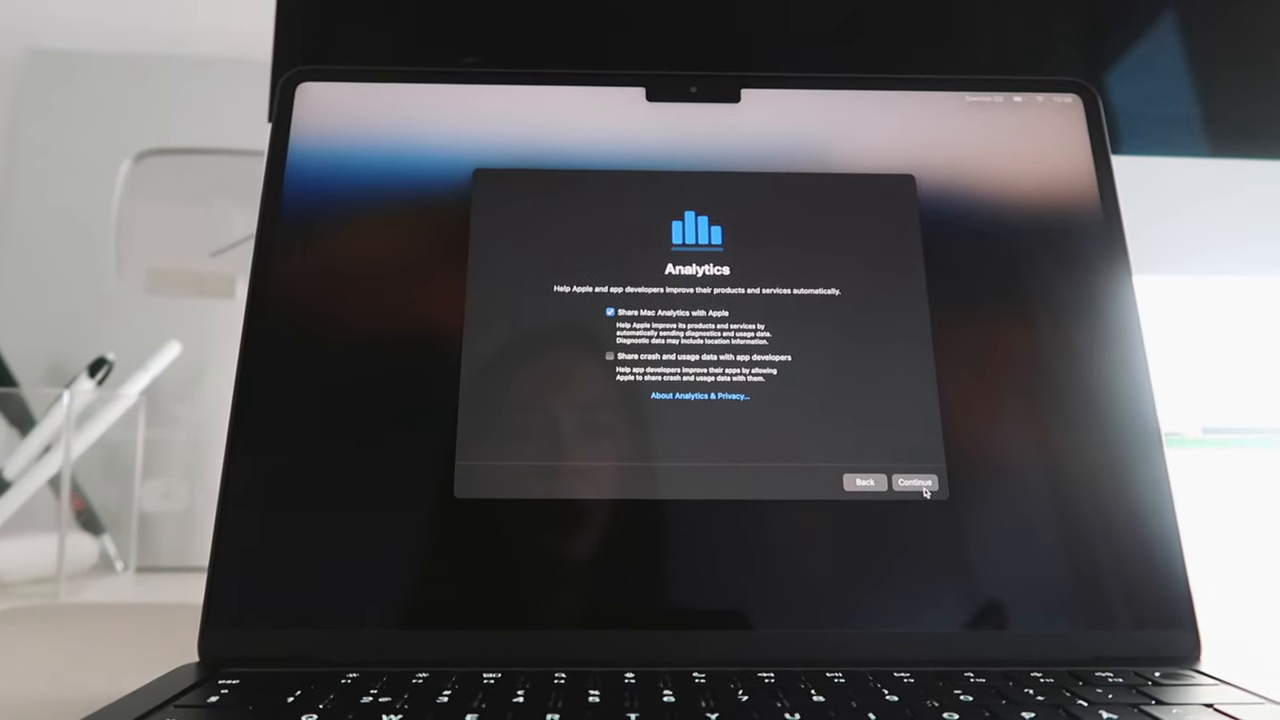
click(912, 482)
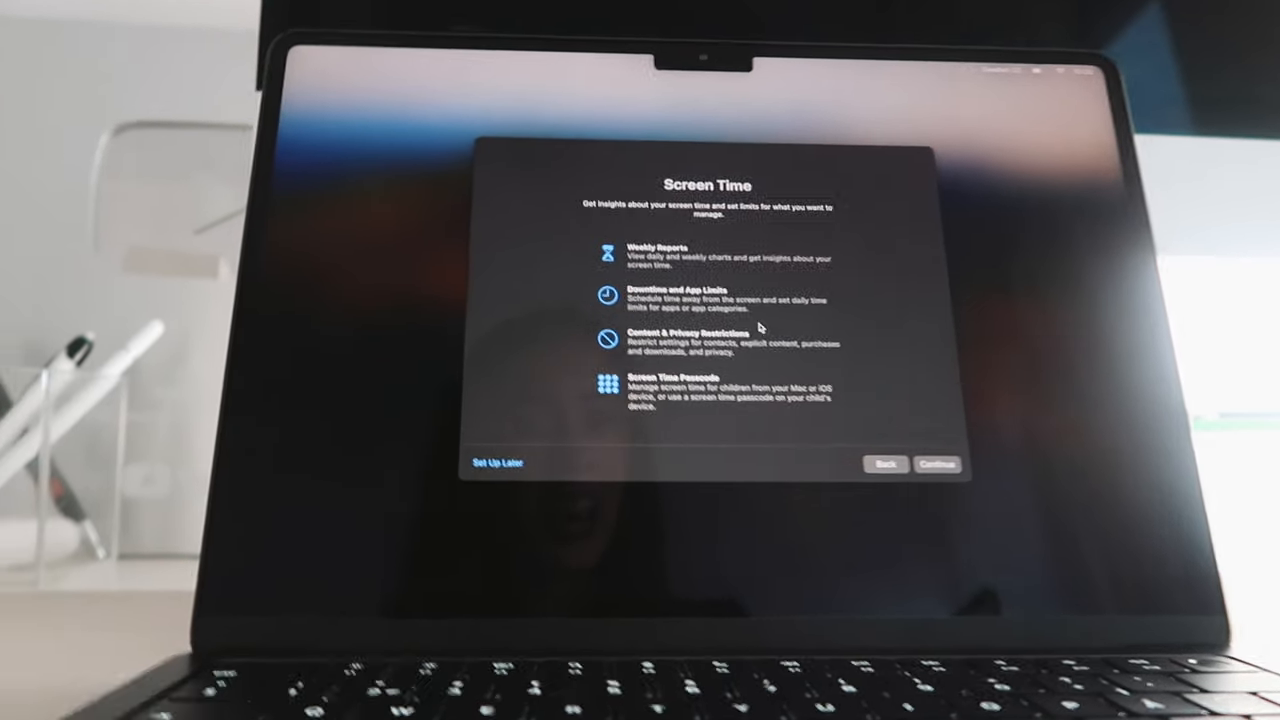
click(936, 464)
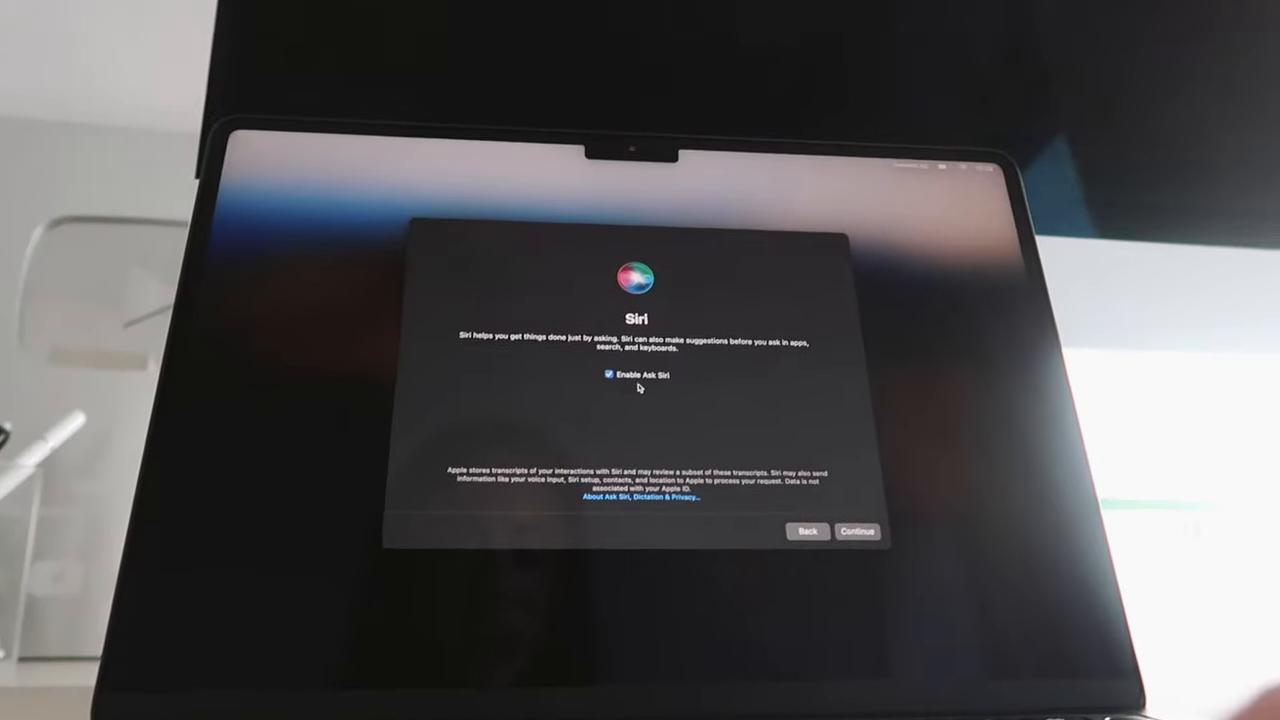
click(856, 532)
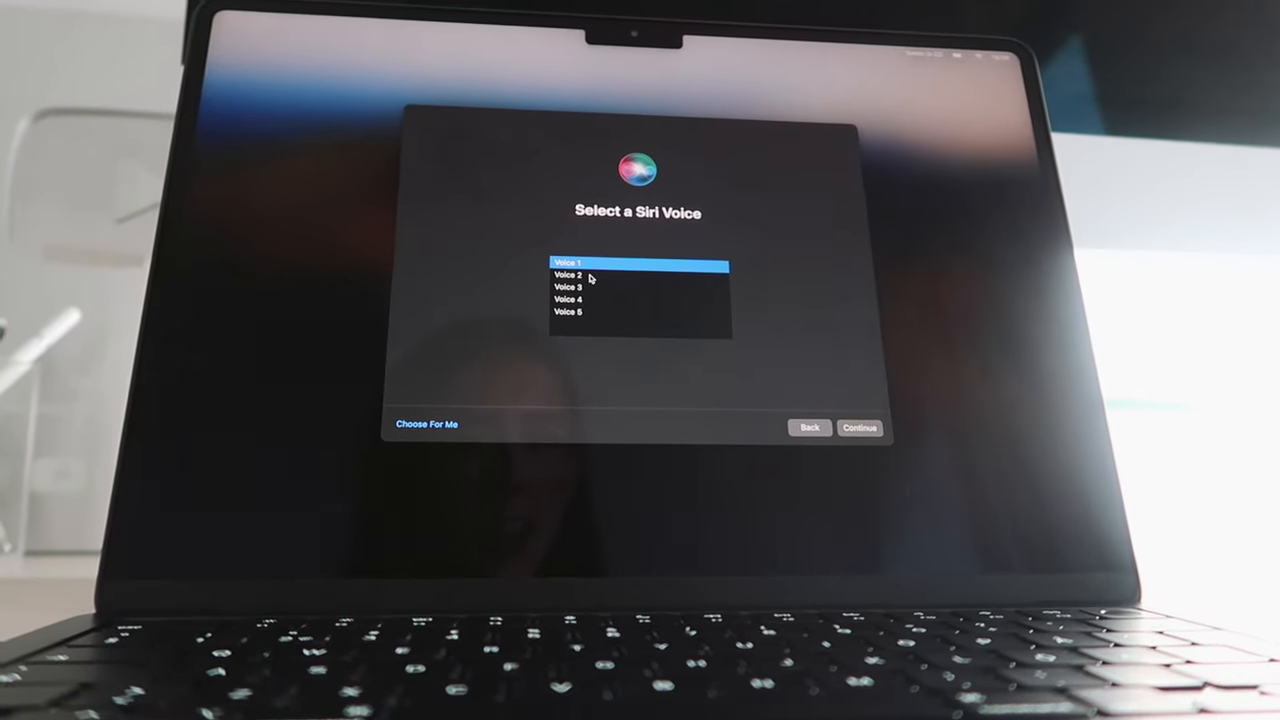
- Choose Siri Voice 3 and finish the Siri introduction to reach the desktop
click(568, 276)
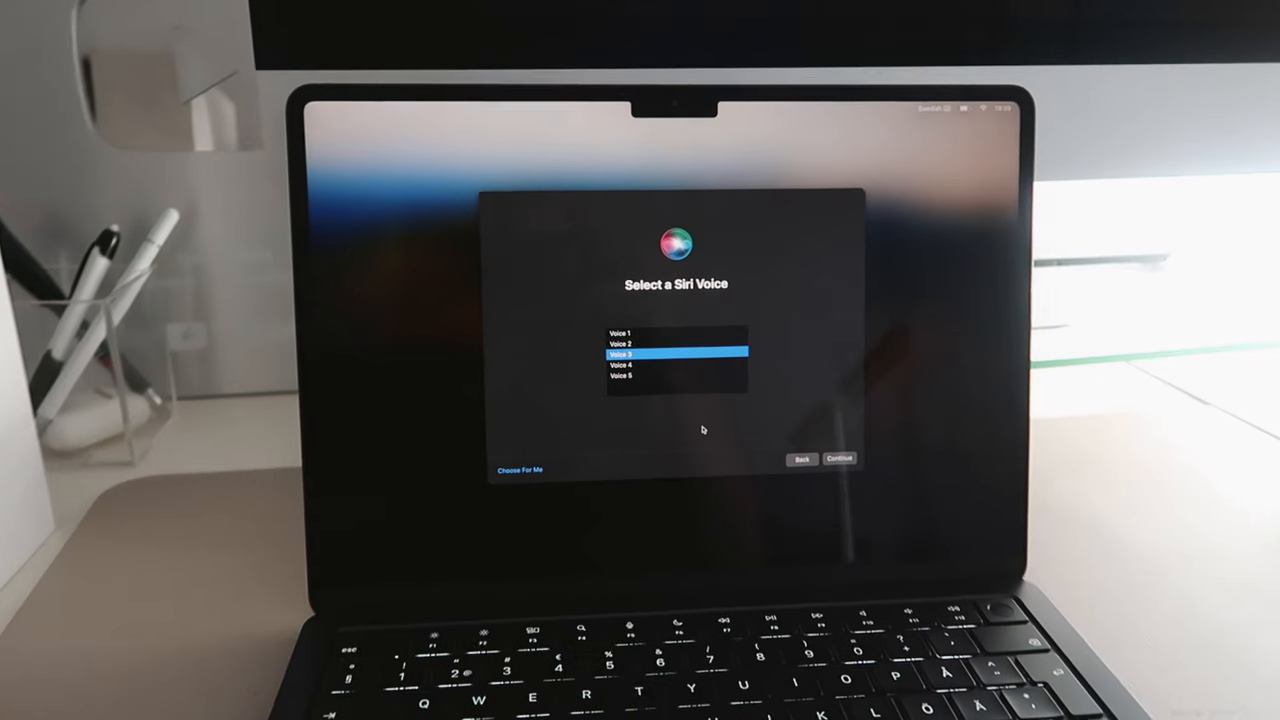
click(840, 458)
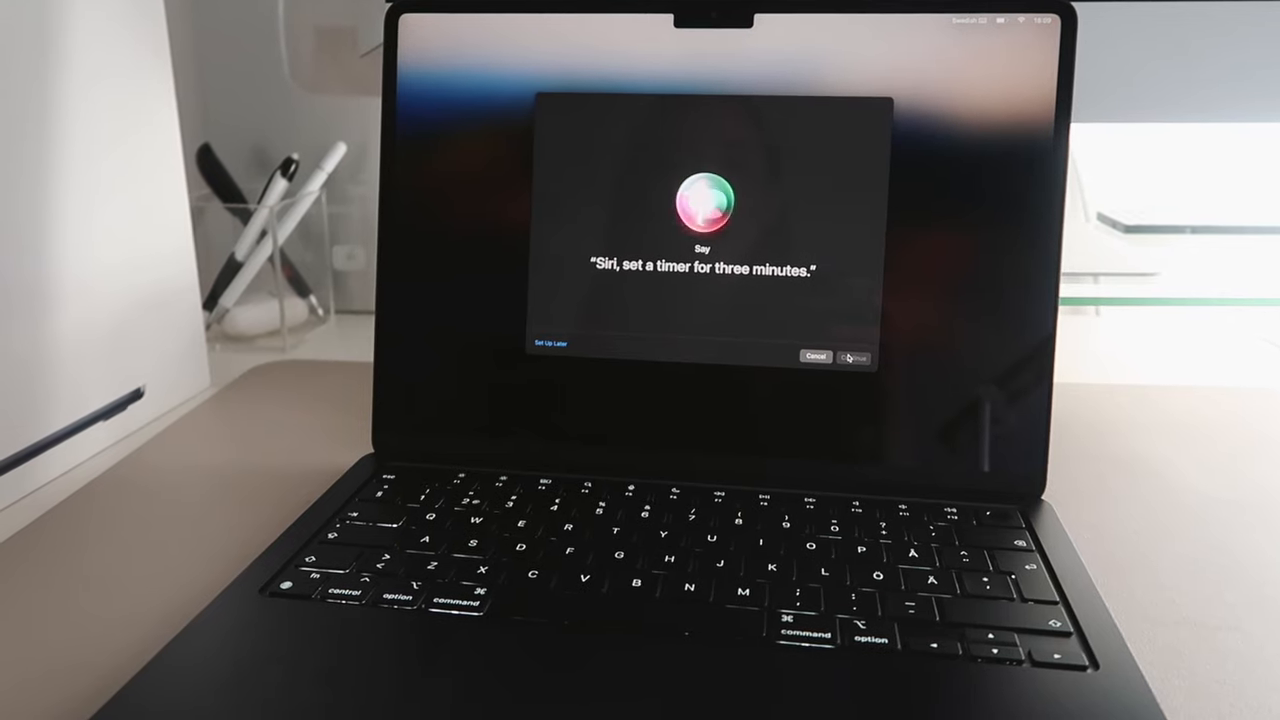
click(856, 356)
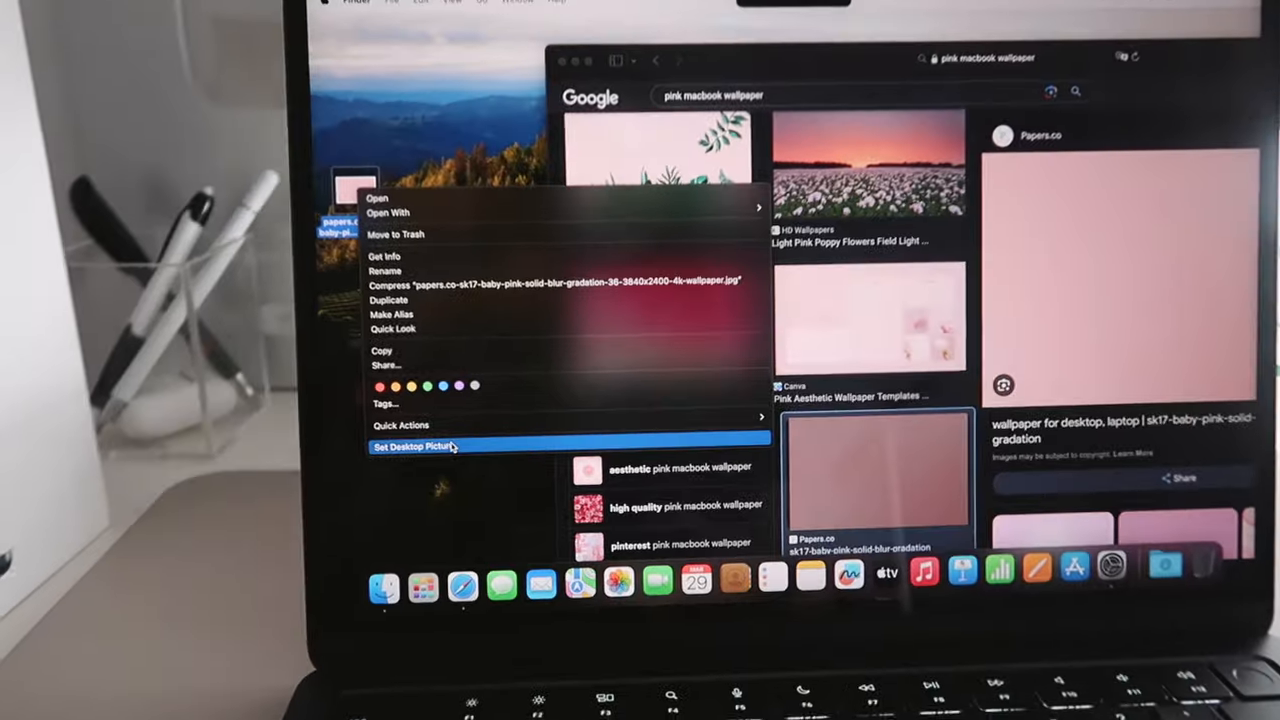
- Set the downloaded baby-pink gradient image as the desktop picture
click(410, 446)
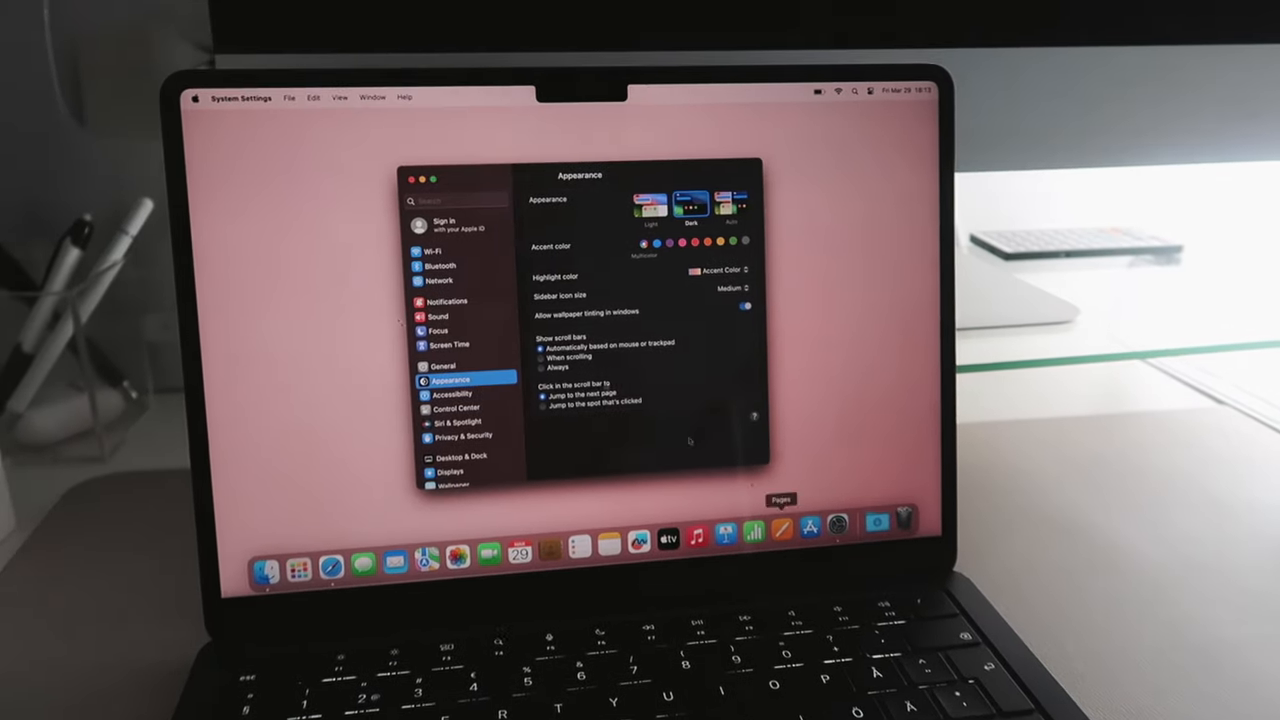
- Show the Control Center setting for automatically hiding the menu bar
click(460, 456)
text(menu)
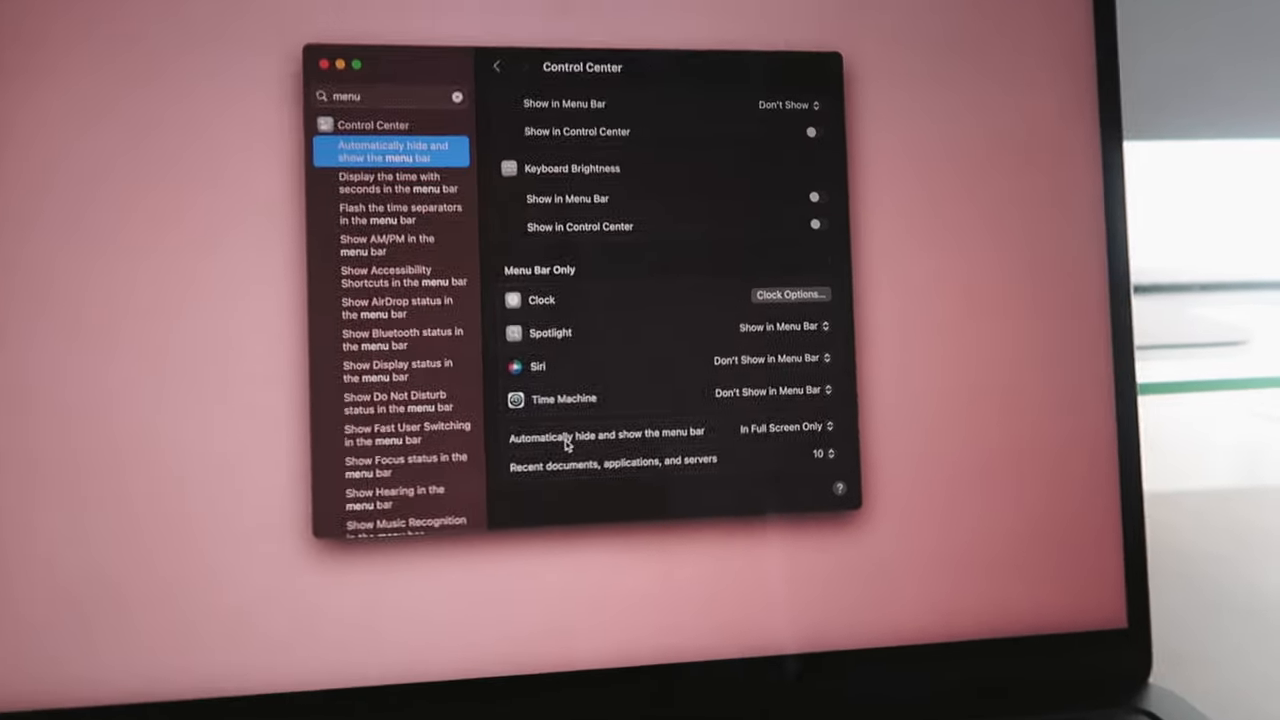
- Choose when the menu bar hides automatically
click(788, 428)
text(widg)
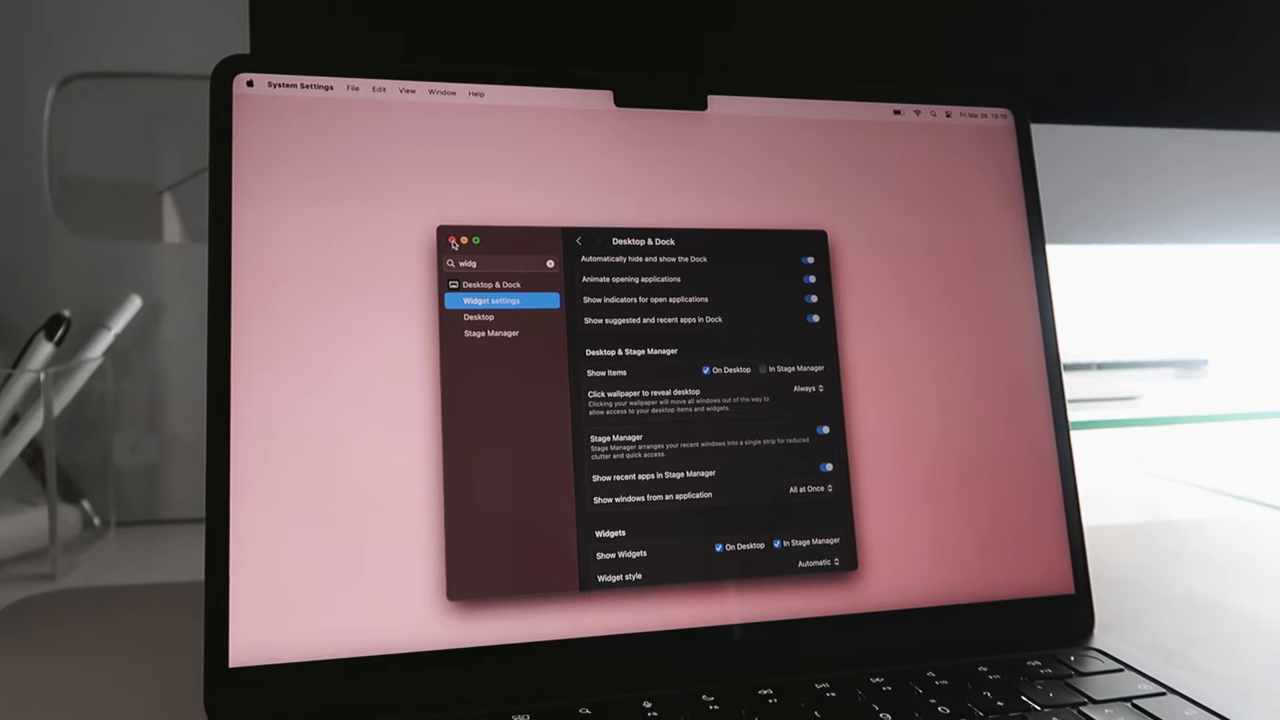
- Launch Notes, Mail and Safari from the Dock into Stage Manager groups
click(456, 240)
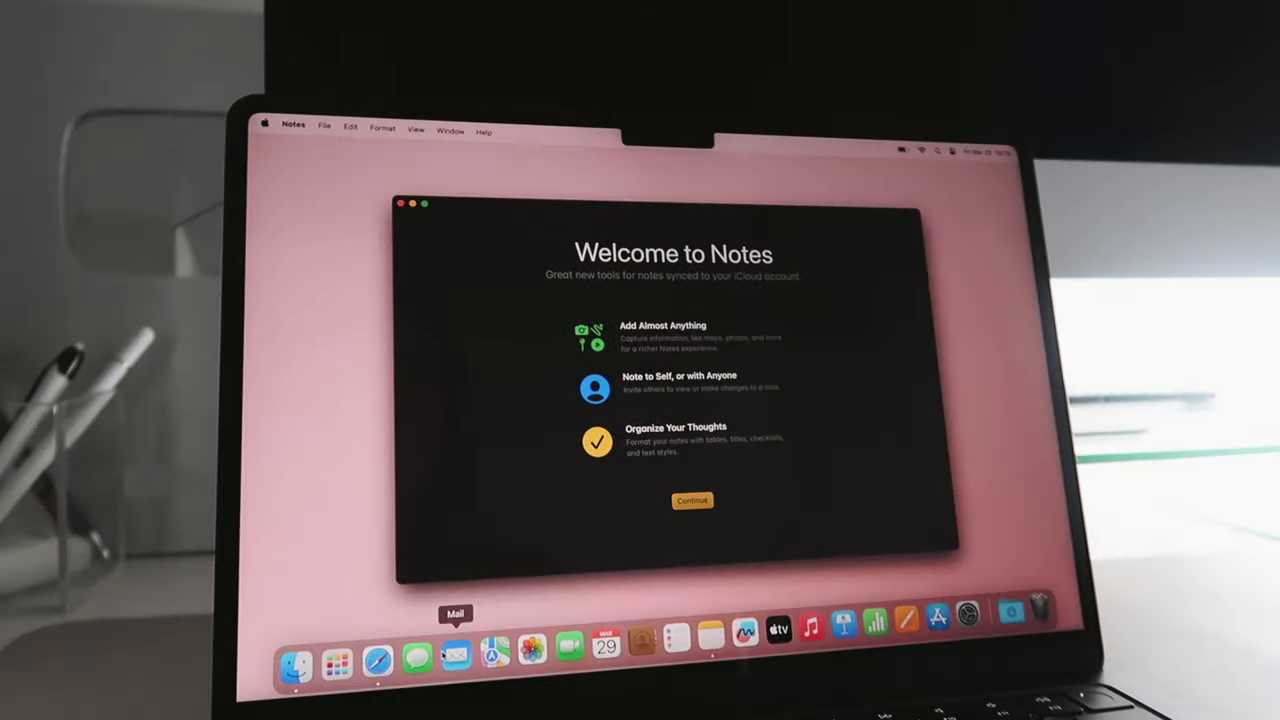
click(456, 656)
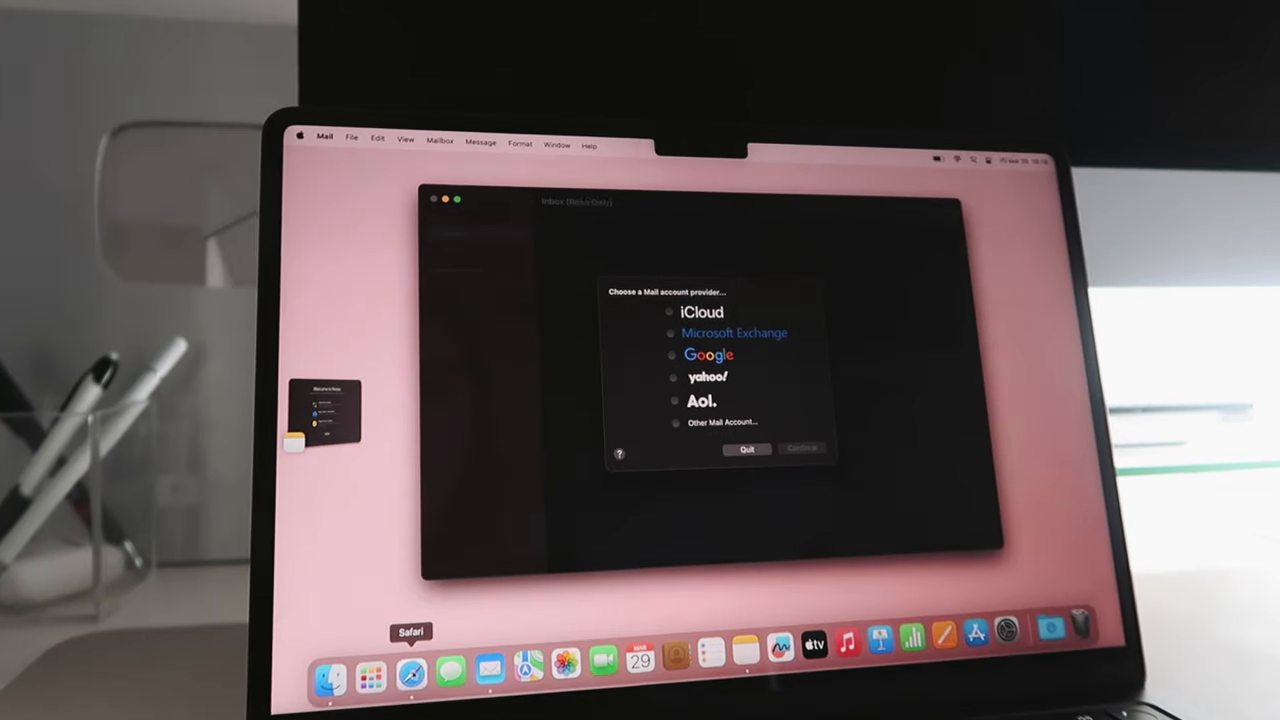
click(412, 672)
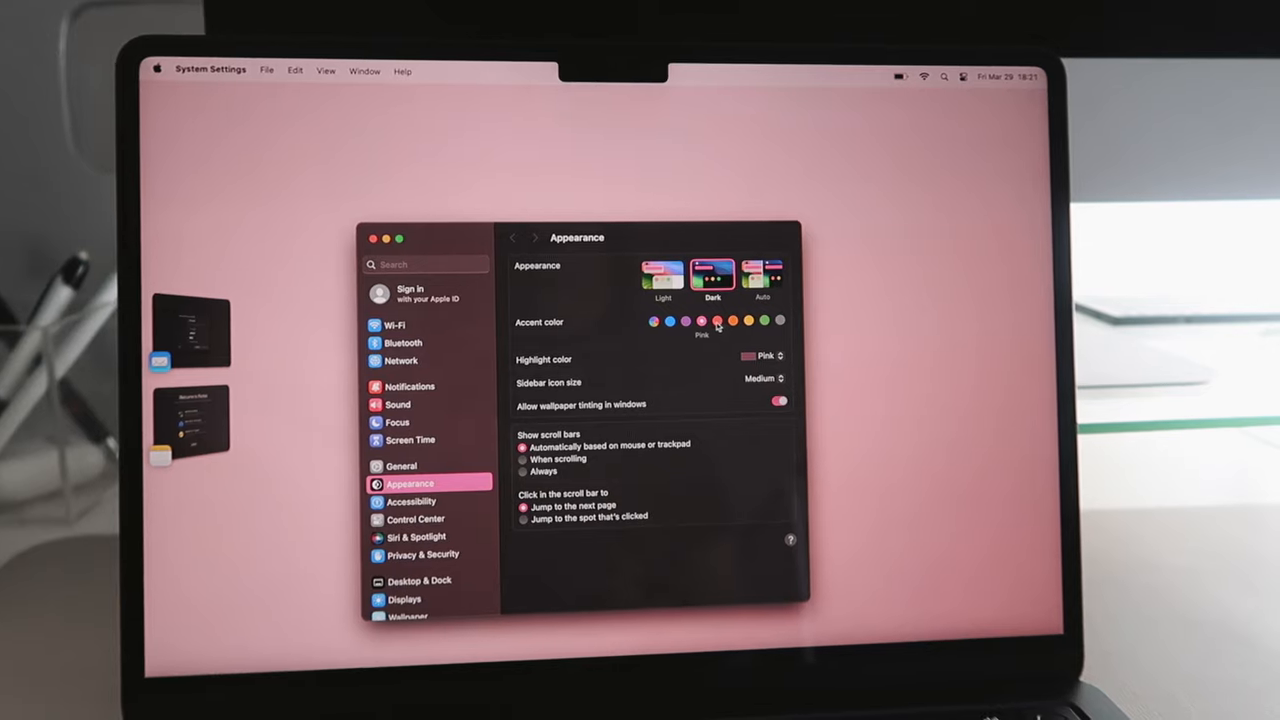
- Bring the Notes welcome window forward from the Stage Manager strip
click(780, 320)
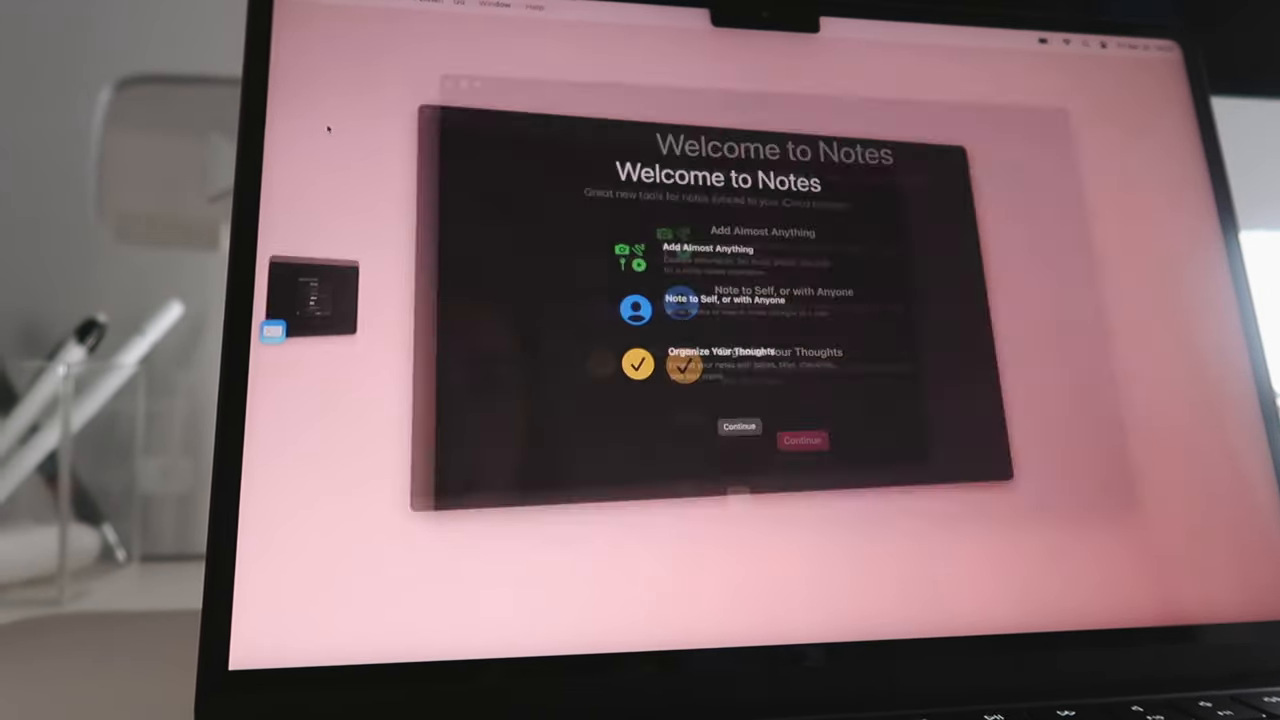
- Name the new shortcut calculator and search its icon symbols for 'cal' to find the Calculator glyph
click(802, 440)
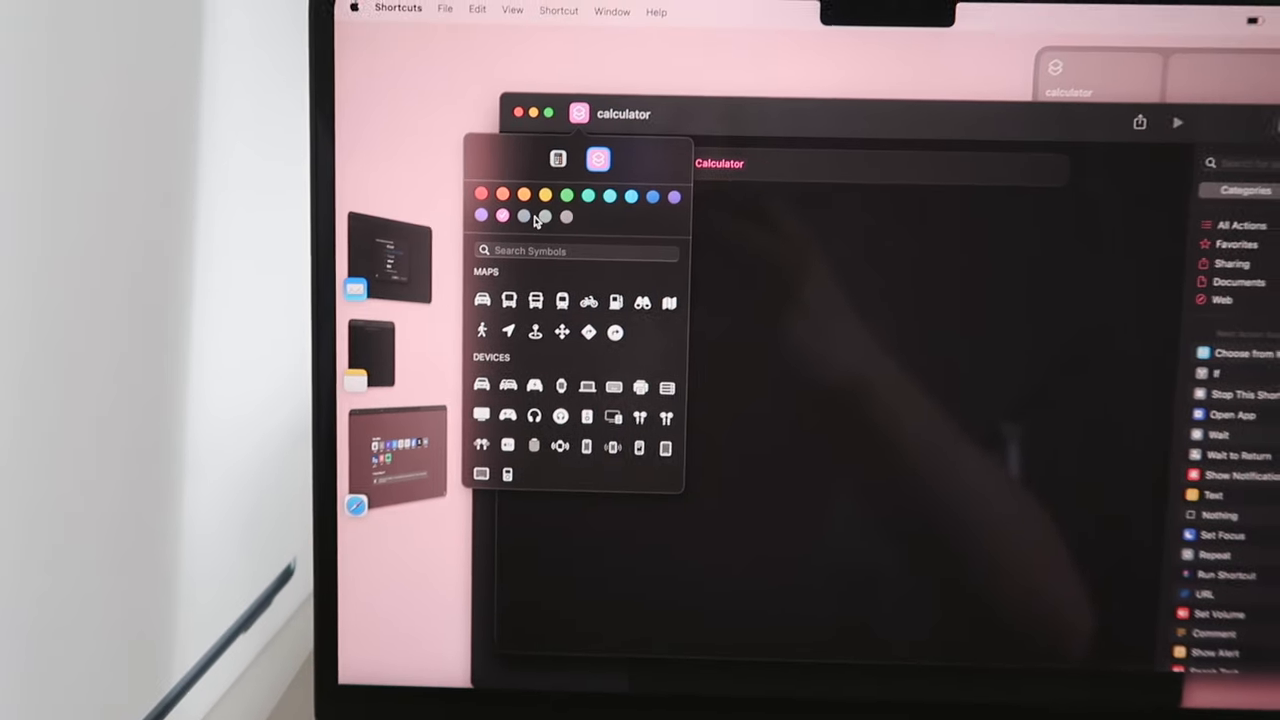
text(cal)
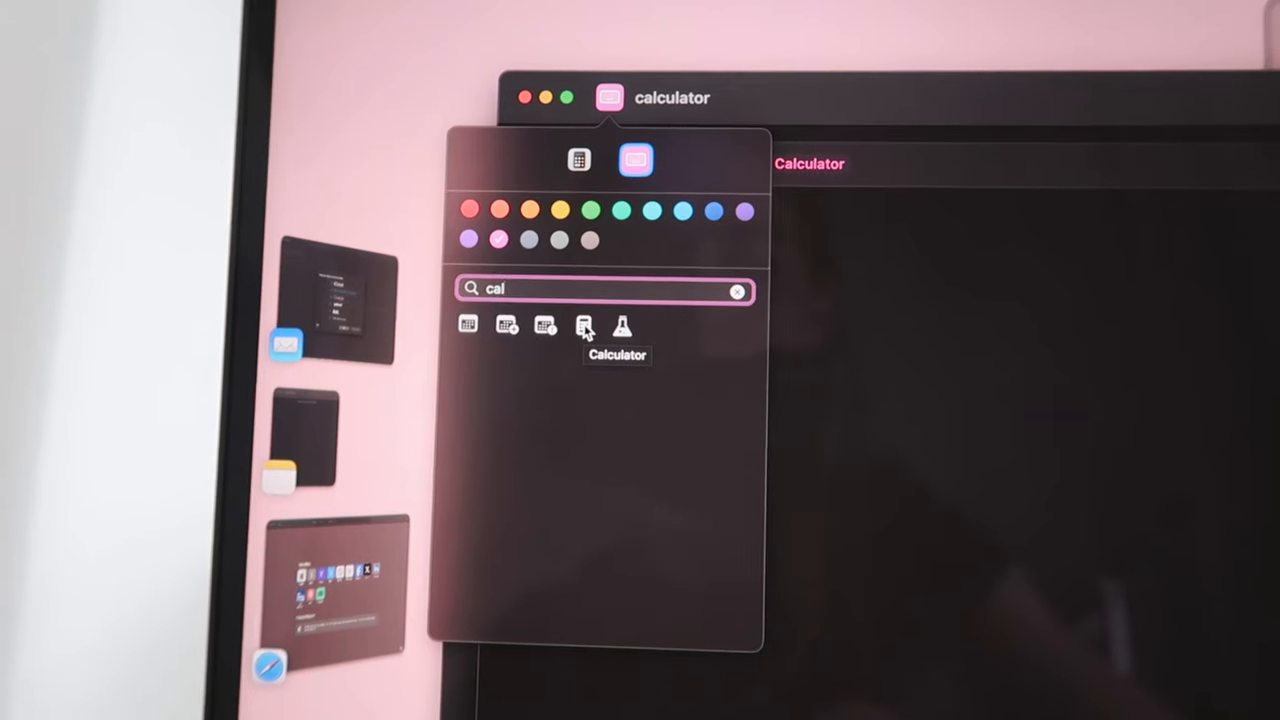